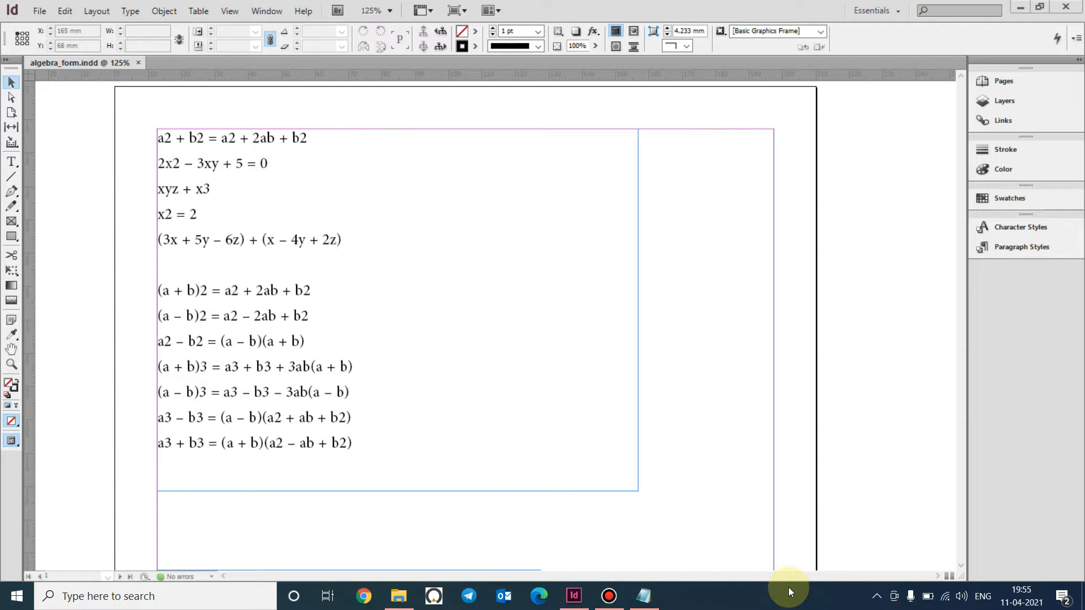
{"action": "mouse_move", "coordinate": [881, 397]}
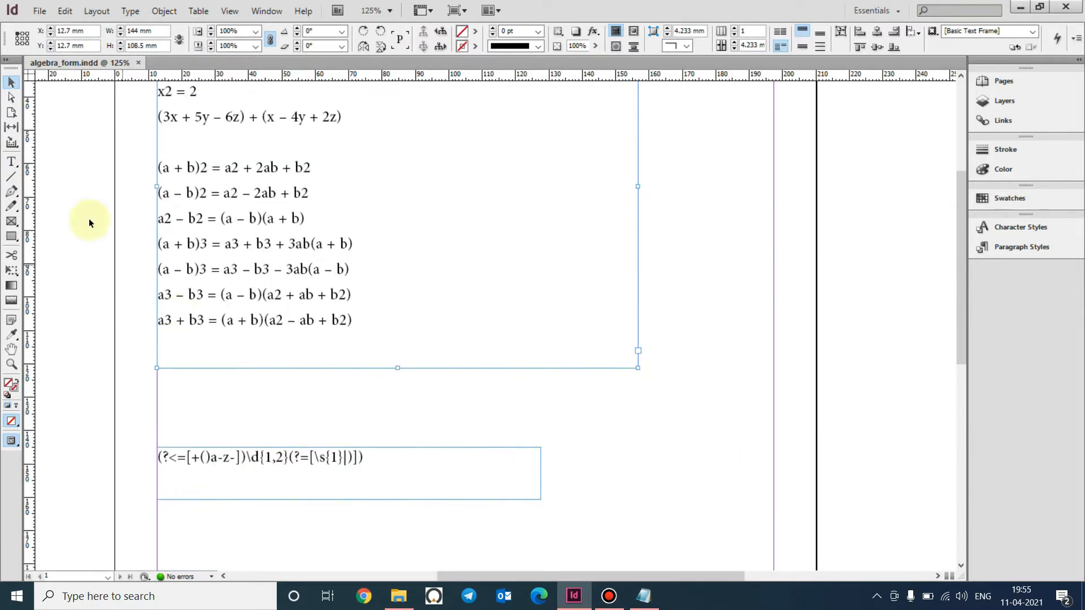
- Select the whole GREP expression line in the frame below the formulas
{"action": "triple_click", "coordinate": [259, 458]}
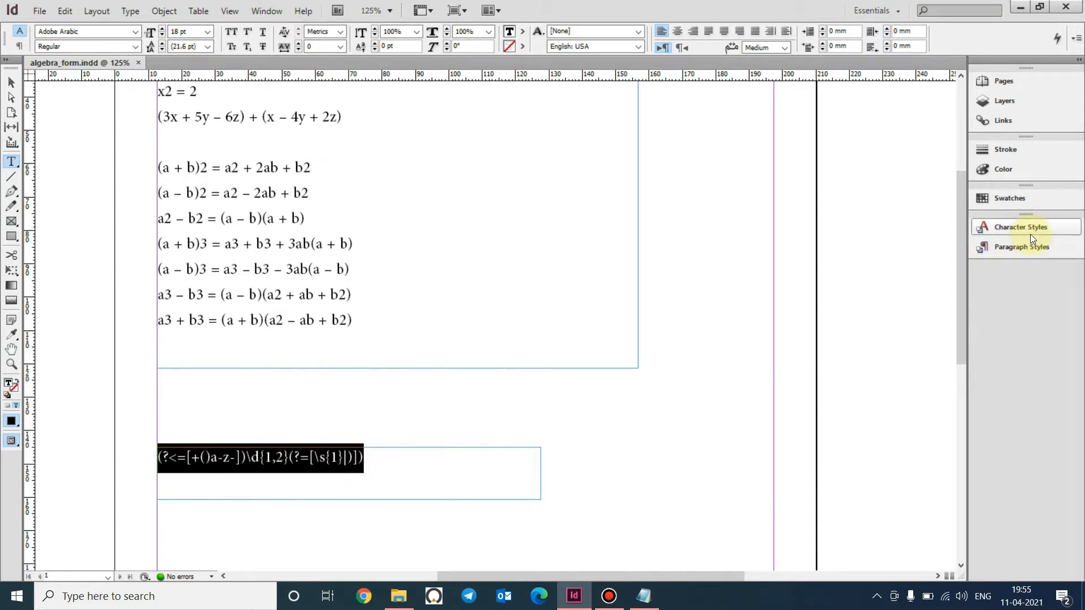
- Create a new character style named UP with its position set to Superscript
{"action": "left_click", "coordinate": [1018, 226]}
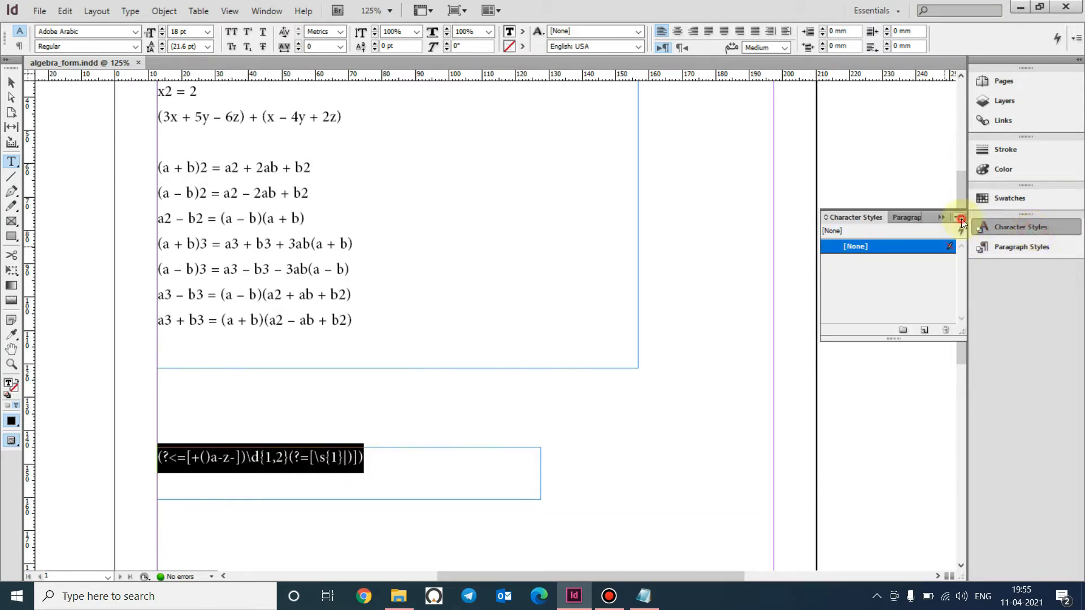
{"action": "left_click", "coordinate": [960, 217]}
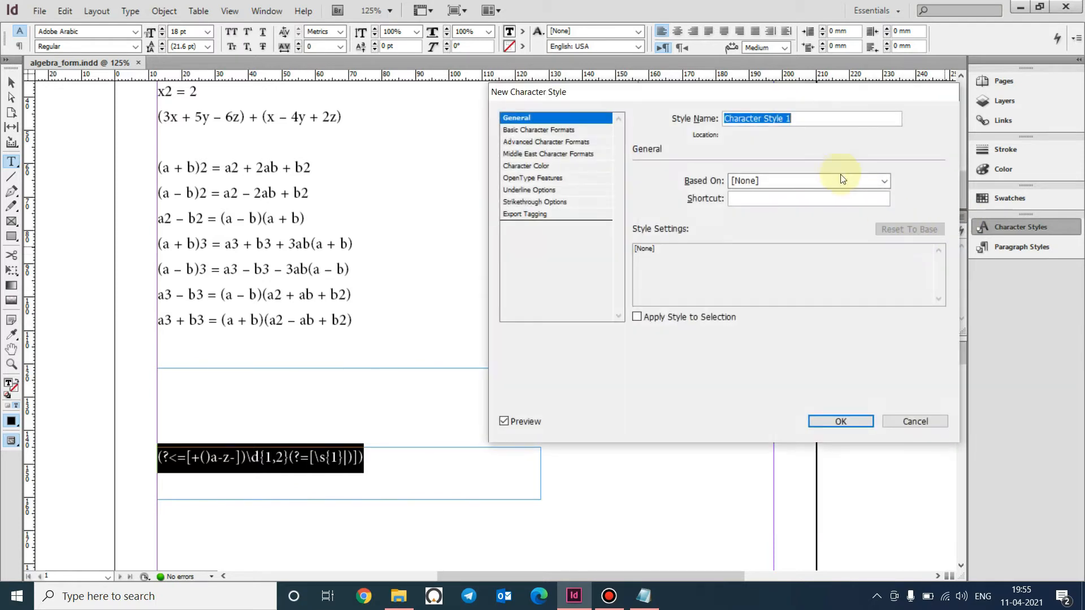
{"action": "type", "text": "UP"}
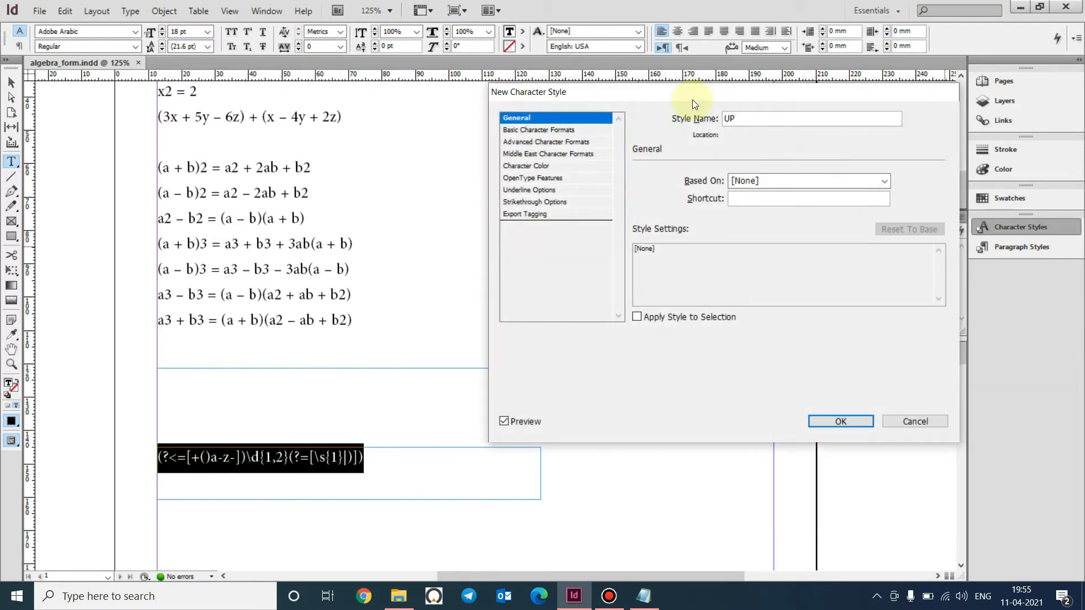
{"action": "left_click", "coordinate": [539, 130]}
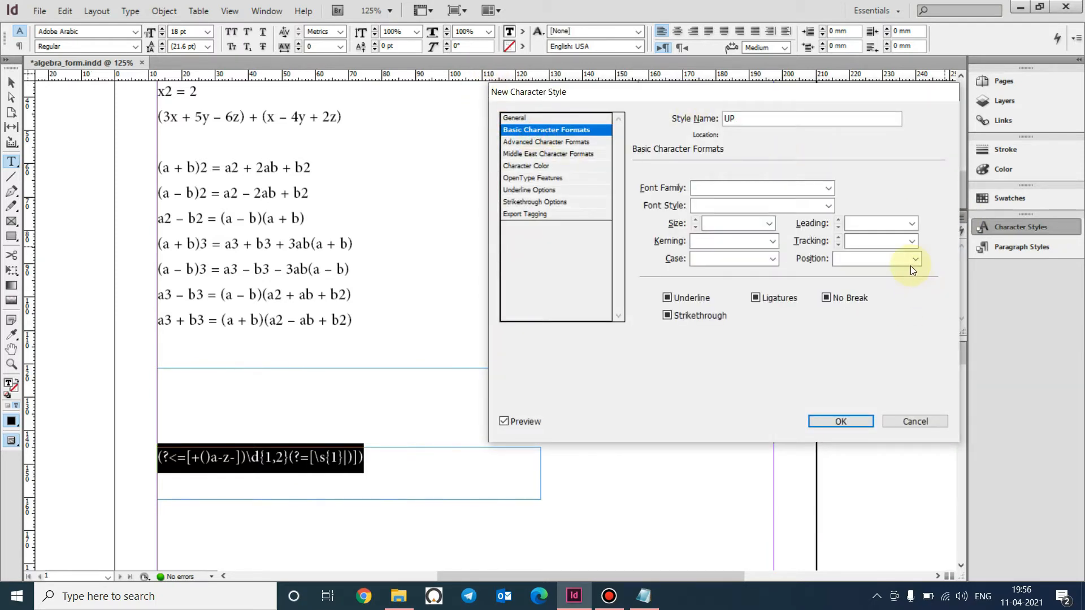
{"action": "left_click", "coordinate": [914, 258]}
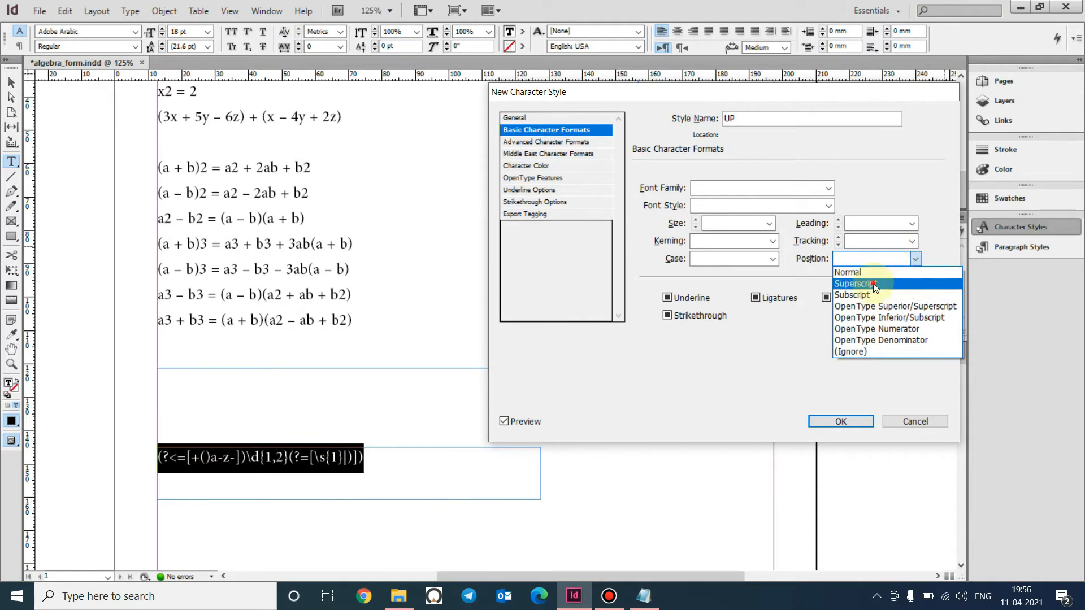
{"action": "left_click", "coordinate": [856, 283]}
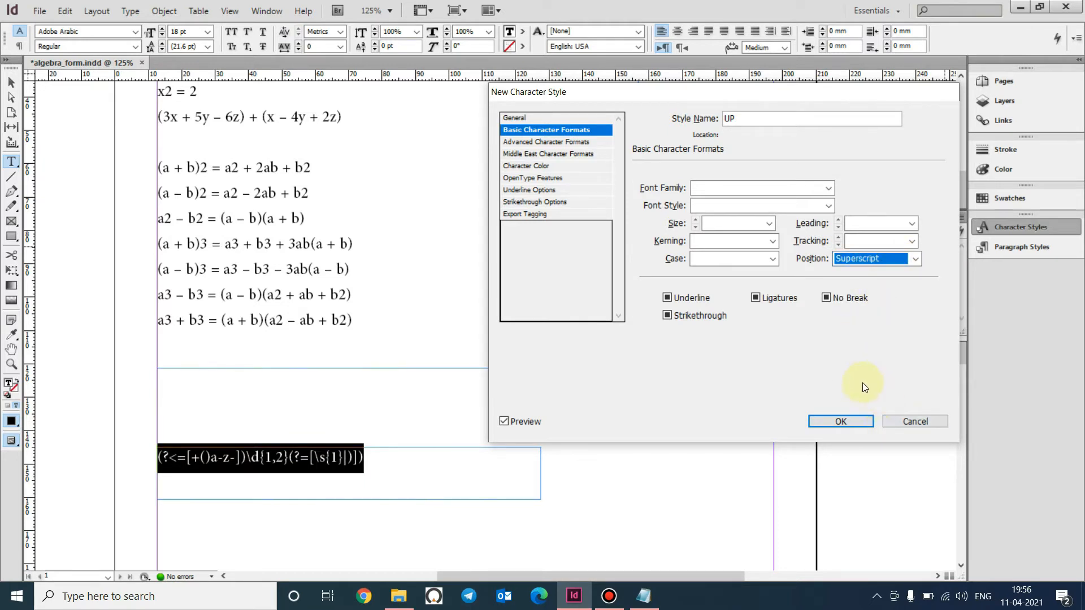
{"action": "left_click", "coordinate": [840, 422]}
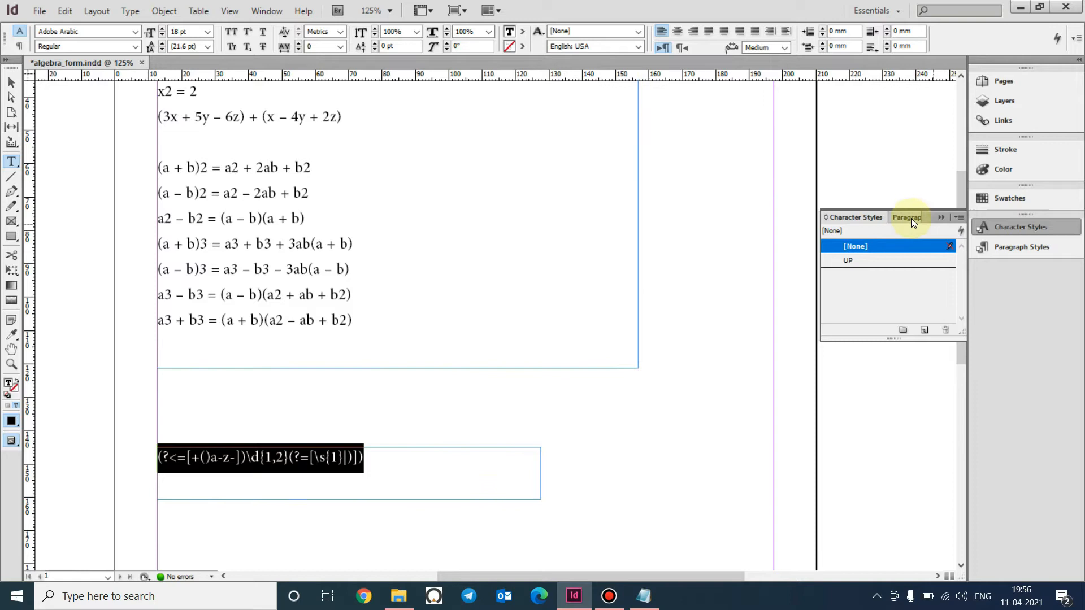
- Start a new paragraph style and name it Algebra Formula
{"action": "left_click", "coordinate": [905, 217]}
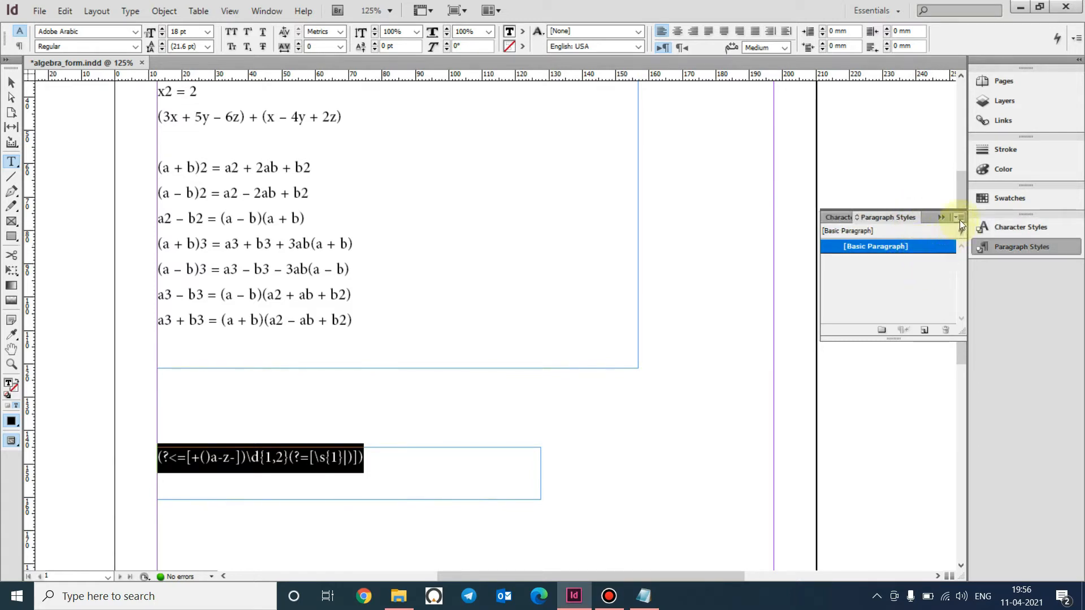
{"action": "left_click", "coordinate": [959, 217]}
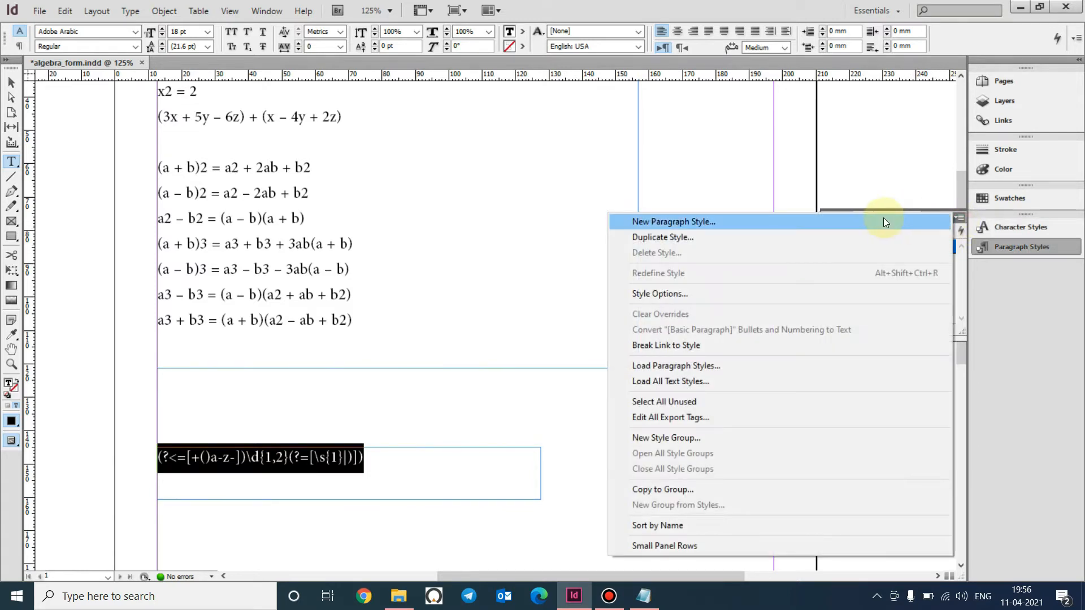
{"action": "left_click", "coordinate": [672, 222]}
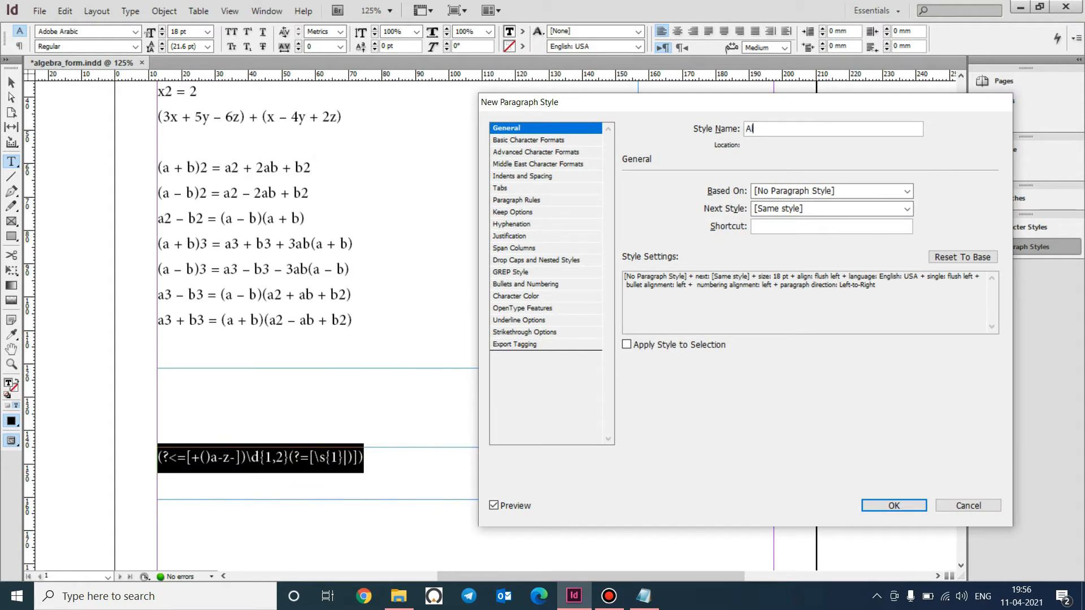
{"action": "type", "text": "lgebra F"}
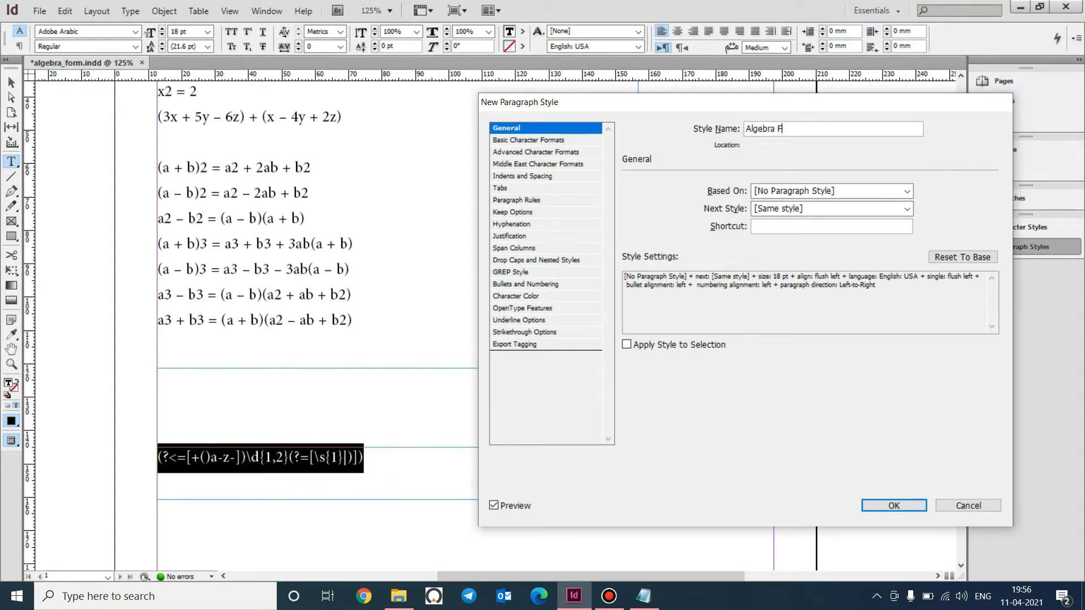
{"action": "type", "text": "ormula"}
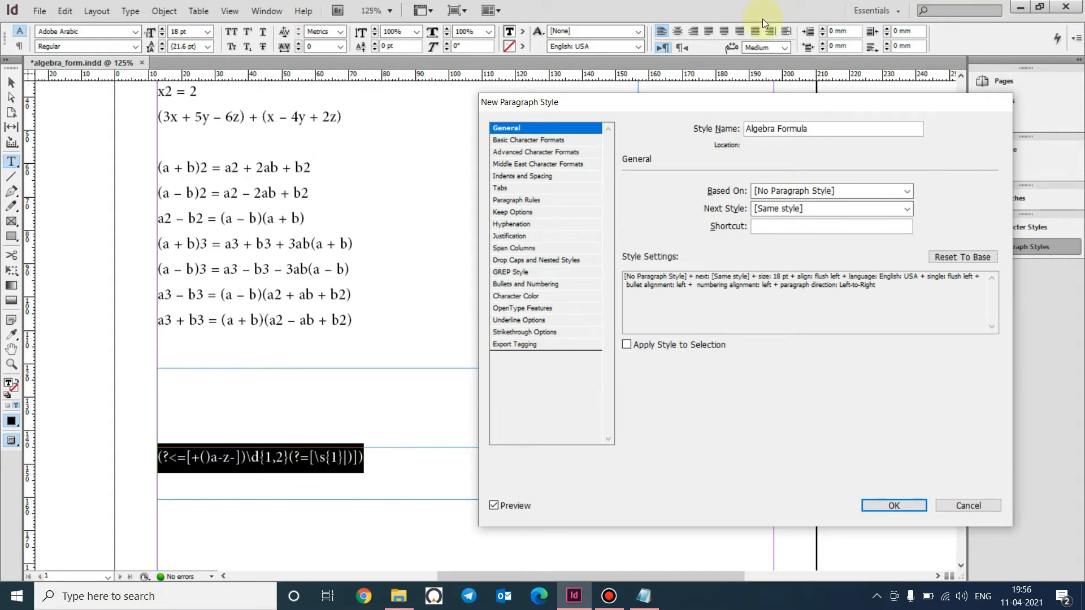
- Add a GREP rule applying UP to the exponent expression and save the style
{"action": "left_click", "coordinate": [511, 273]}
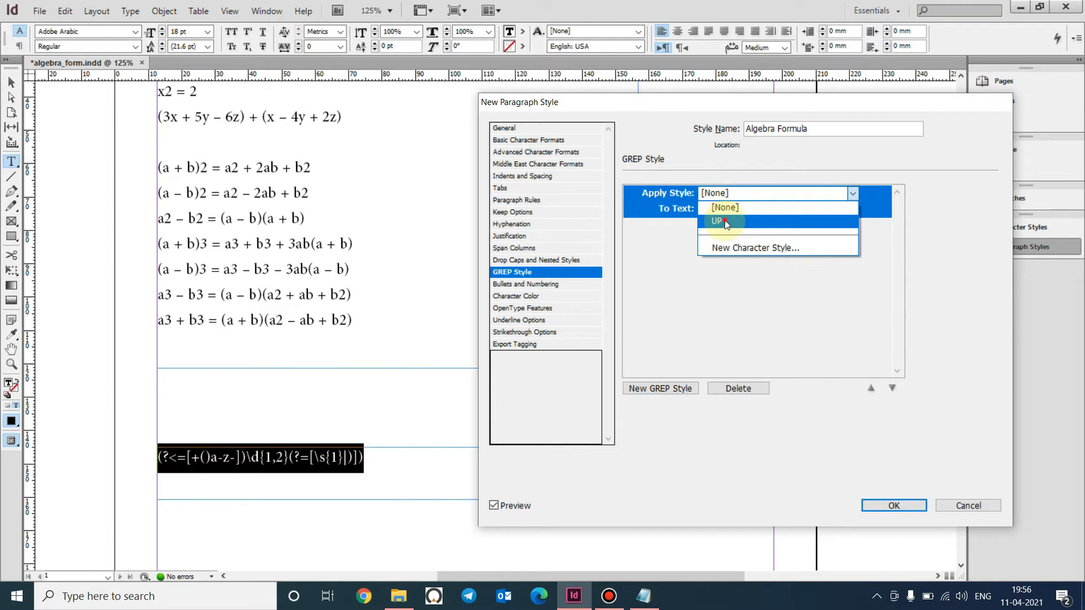
{"action": "left_click", "coordinate": [716, 220]}
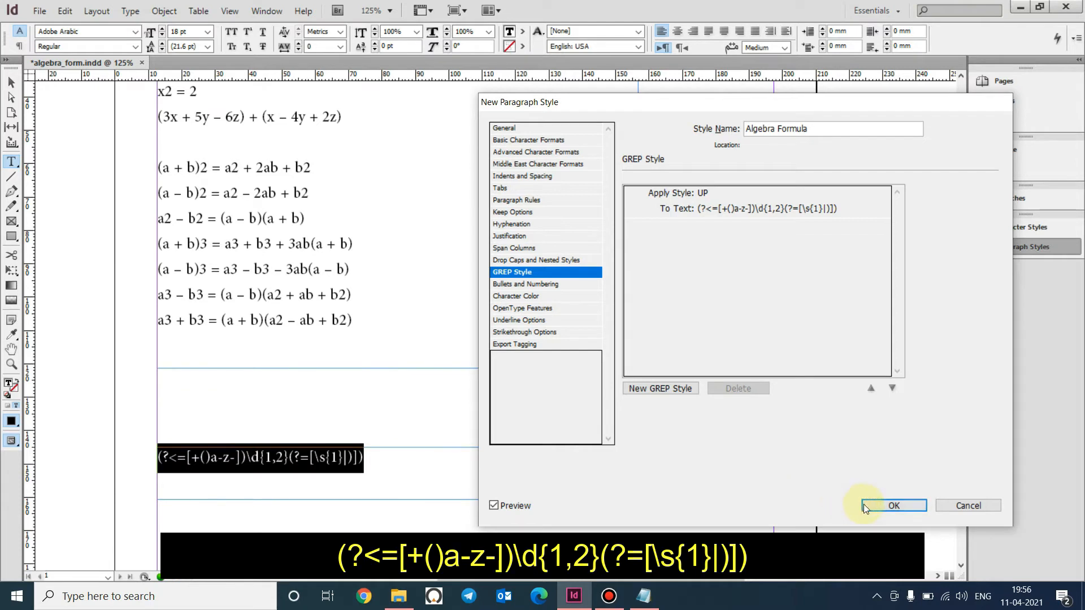
{"action": "left_click", "coordinate": [893, 506]}
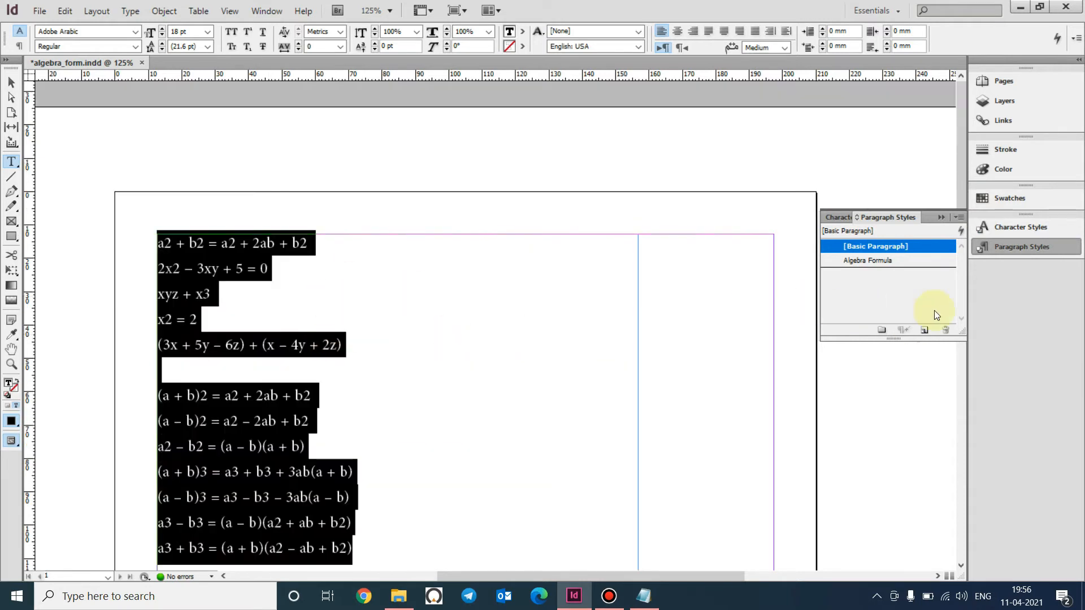
- Apply Algebra Formula to the selected formulas, then bring up the Notepad notes
{"action": "left_click", "coordinate": [866, 260]}
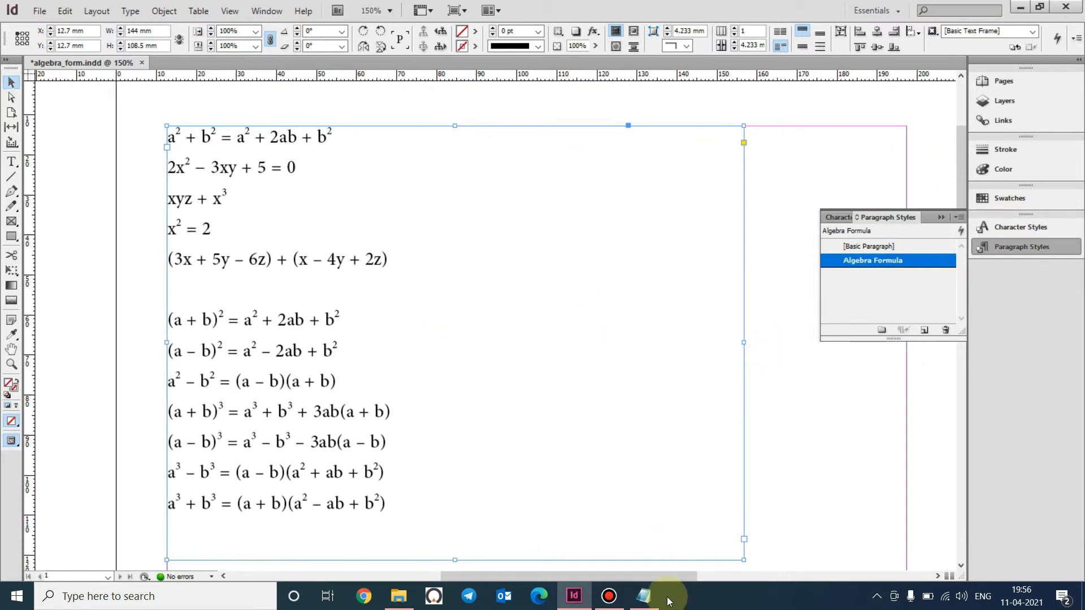
{"action": "left_click", "coordinate": [642, 595]}
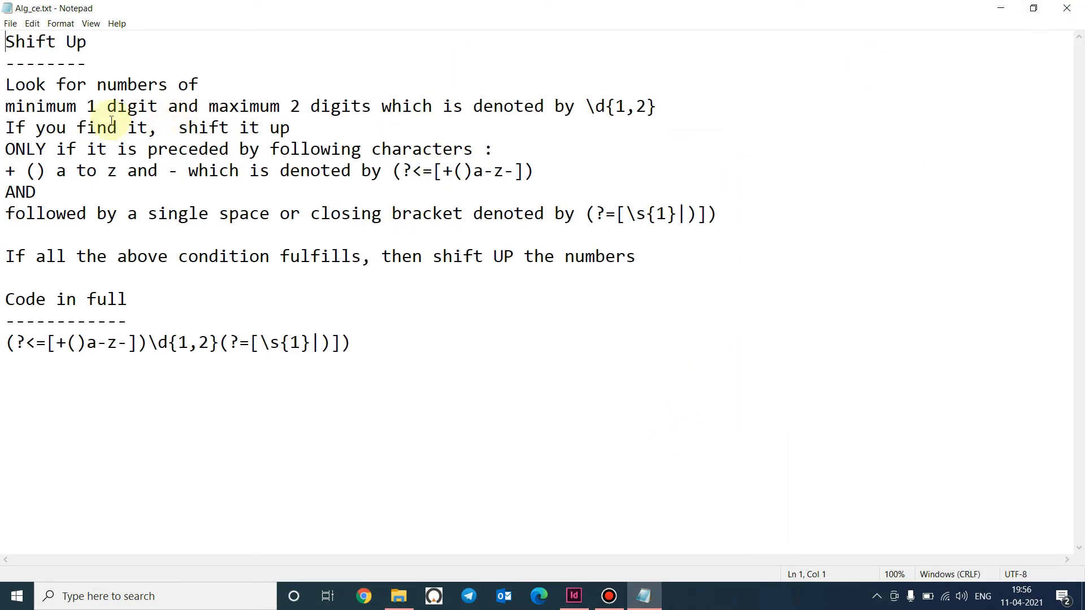
- Highlight the full code line and its lookbehind part in the notes, then return to InDesign
{"action": "triple_click", "coordinate": [176, 343]}
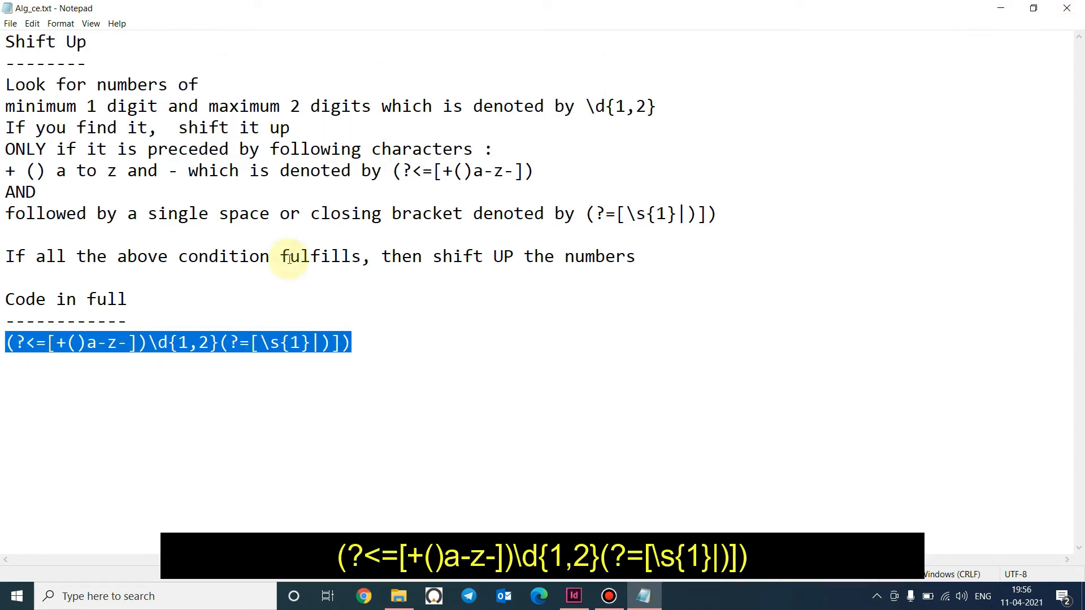
{"action": "mouse_move", "coordinate": [246, 342]}
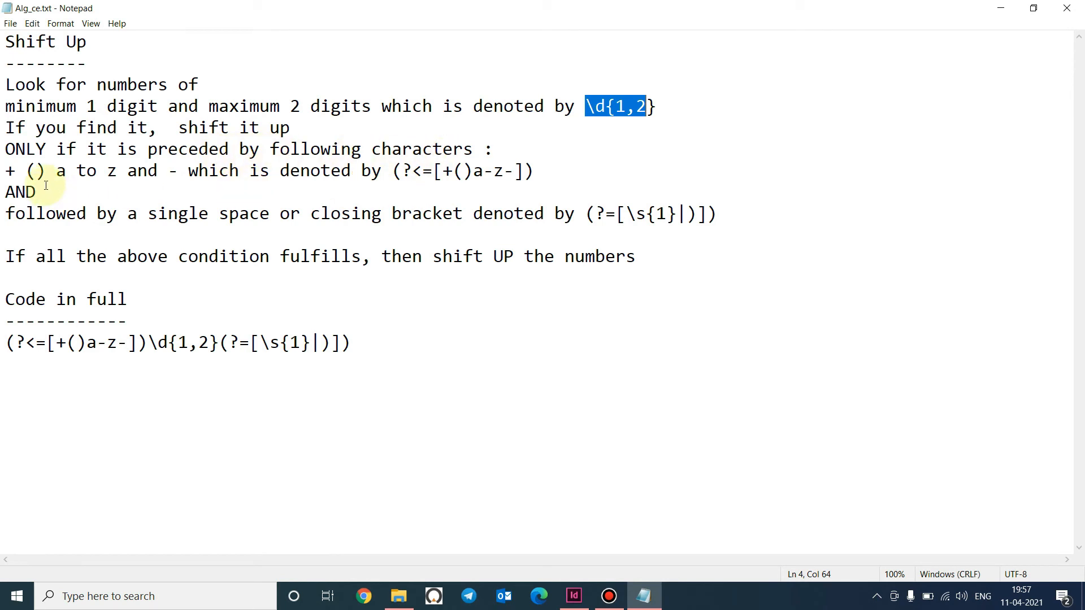
{"action": "left_click", "coordinate": [26, 171]}
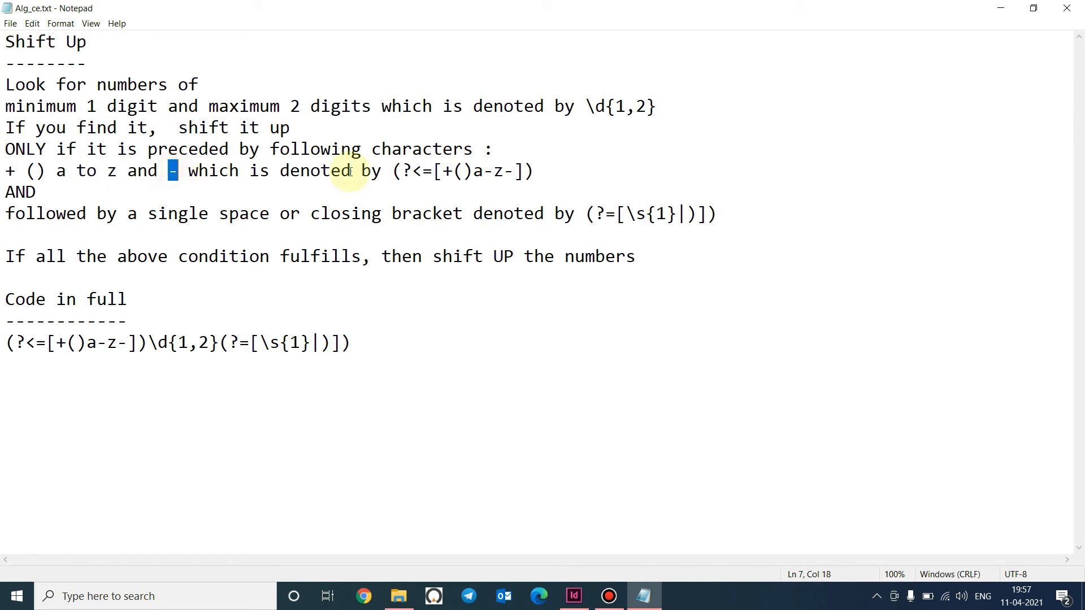
{"action": "left_click_drag", "start_coordinate": [393, 171], "coordinate": [532, 171]}
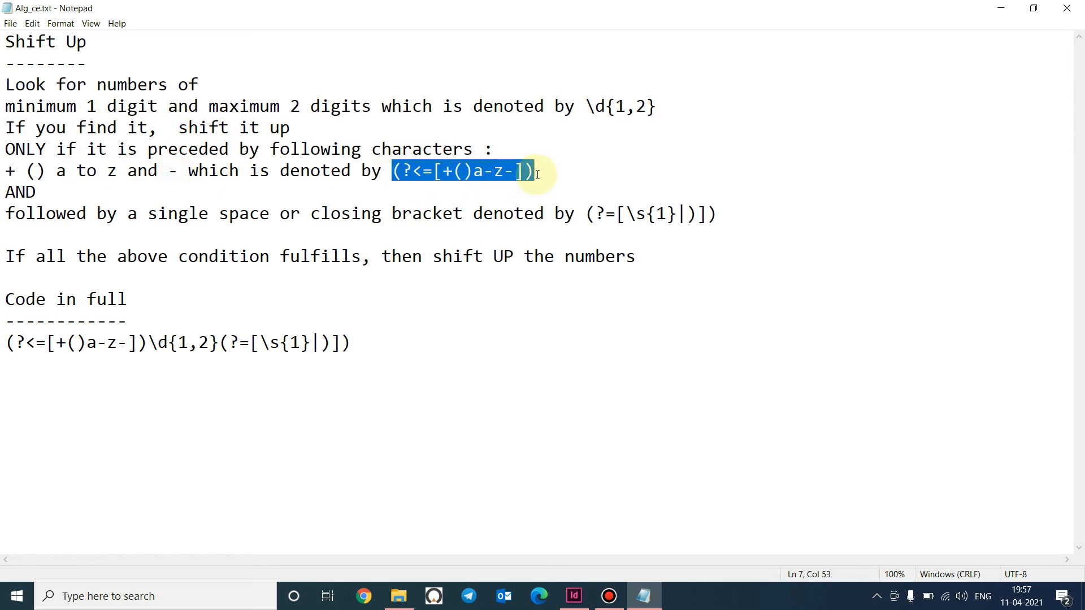
{"action": "mouse_move", "coordinate": [397, 285]}
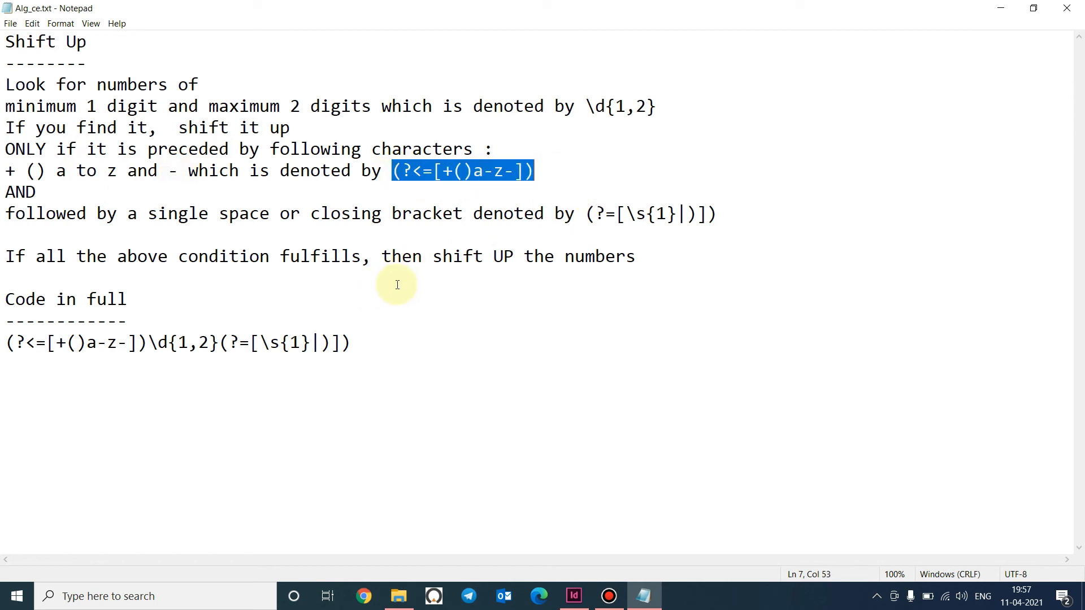
{"action": "mouse_move", "coordinate": [62, 213]}
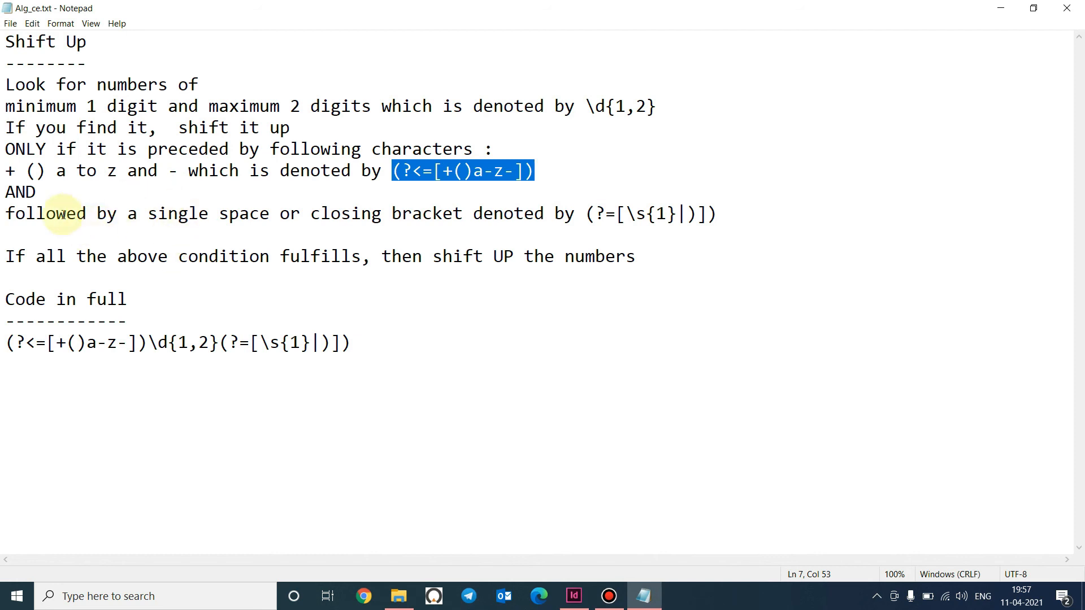
{"action": "mouse_move", "coordinate": [411, 213]}
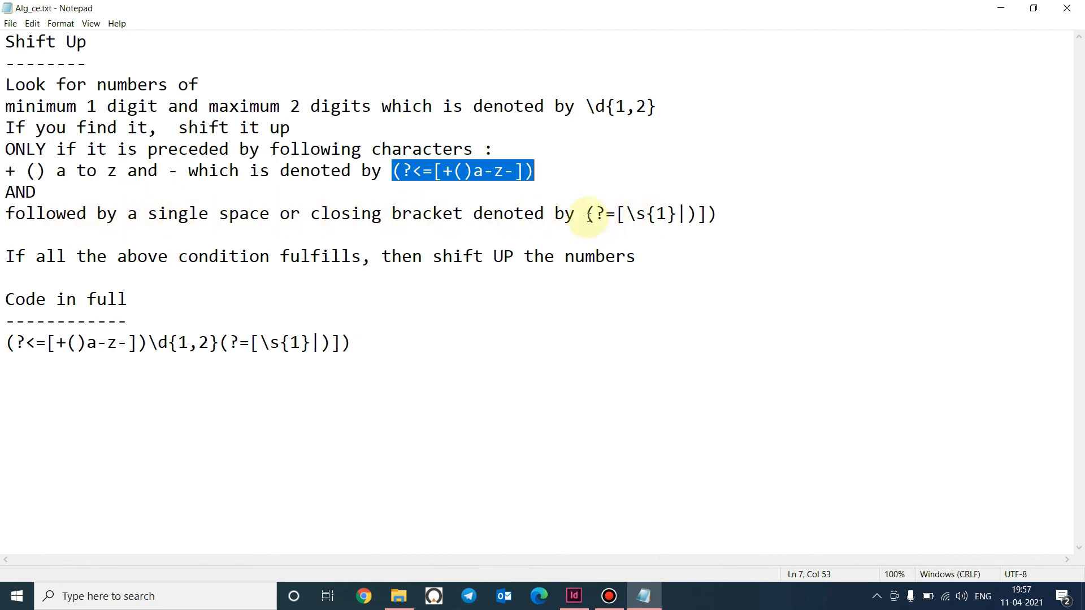
{"action": "left_click", "coordinate": [573, 596]}
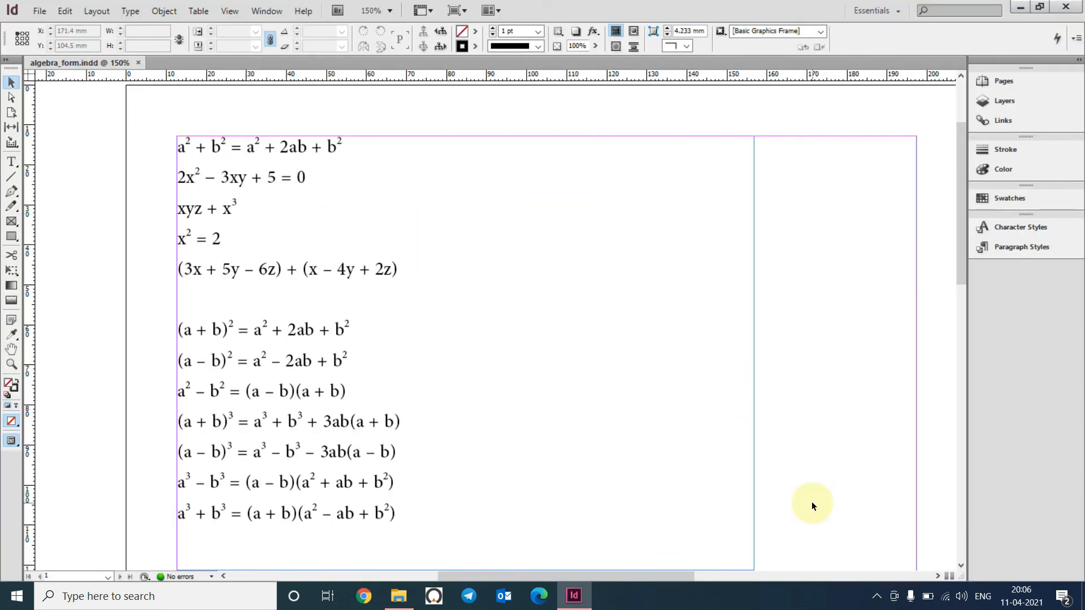